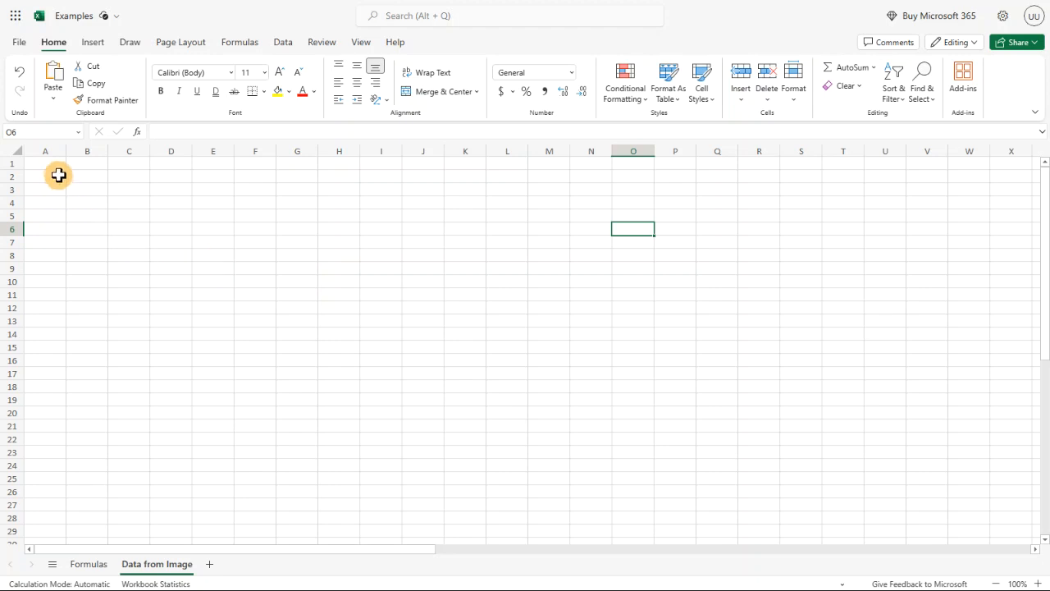
From A1, start Data from Picture and choose Data_from_image.png as the source image
left_click(45, 164)
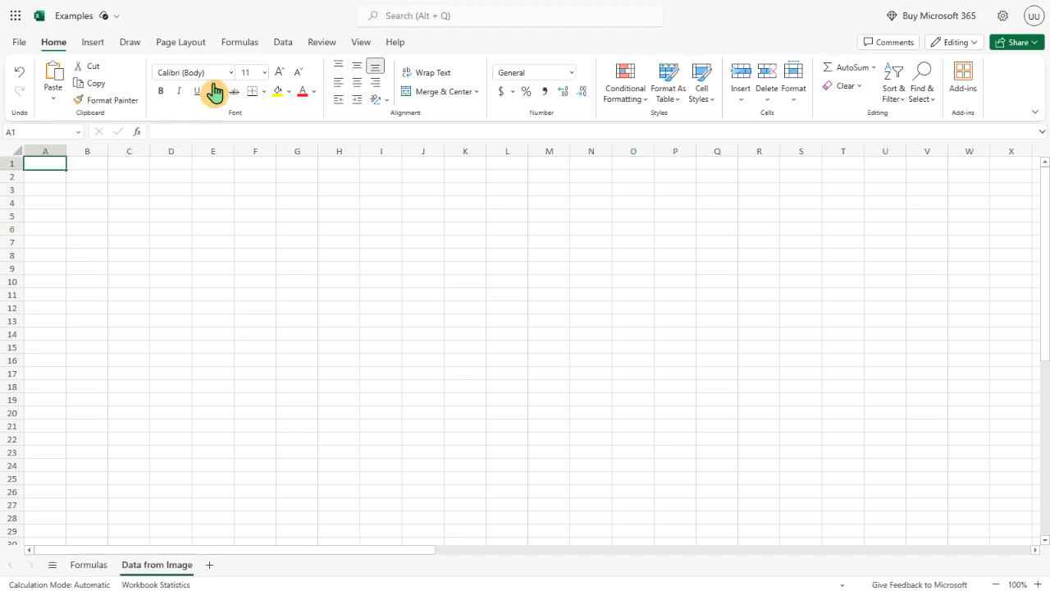
left_click(282, 42)
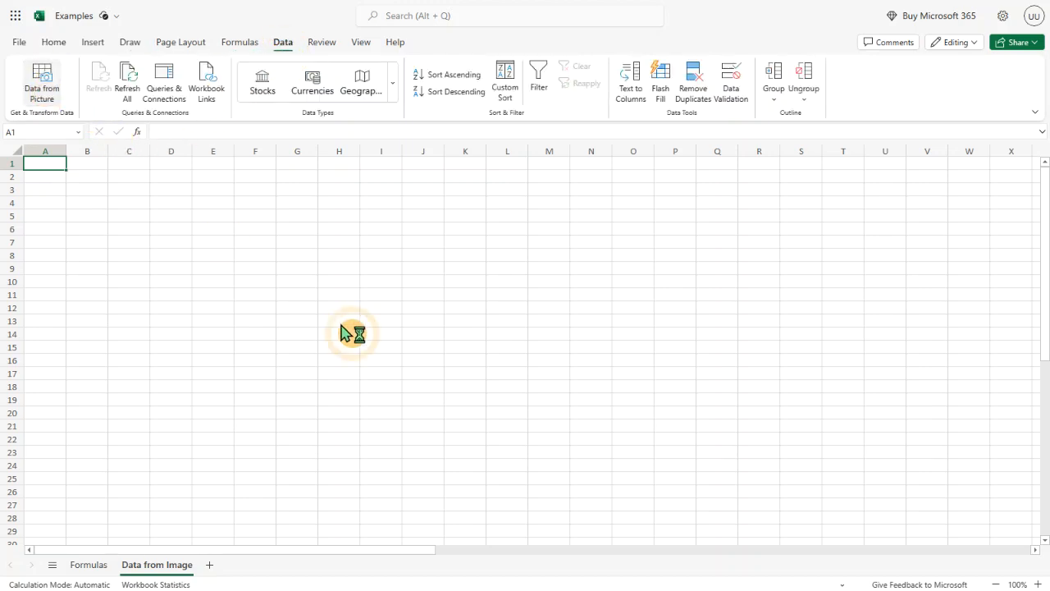
left_click(41, 82)
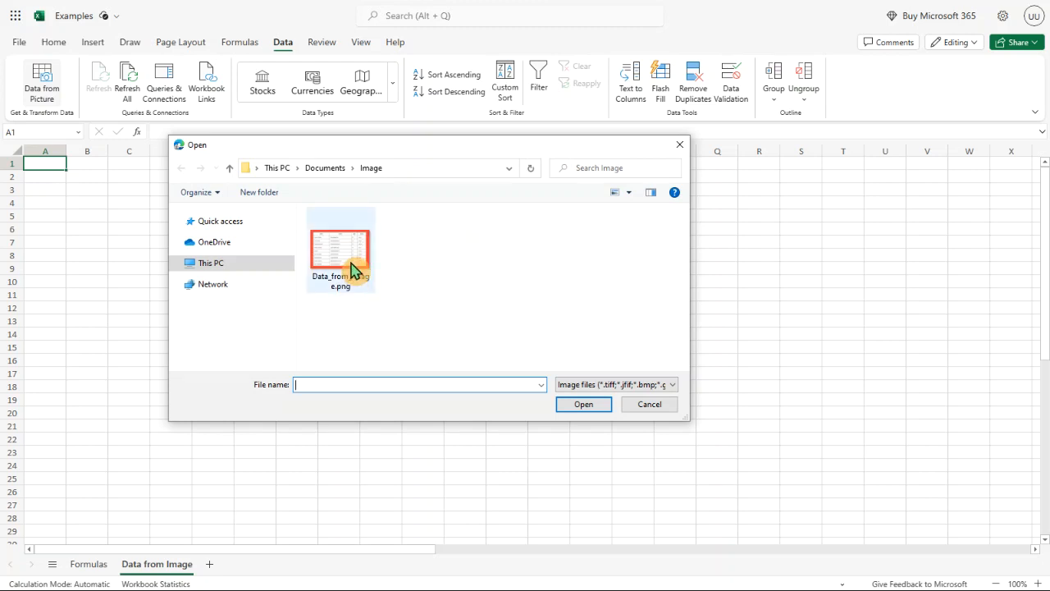
mouse_move(342, 250)
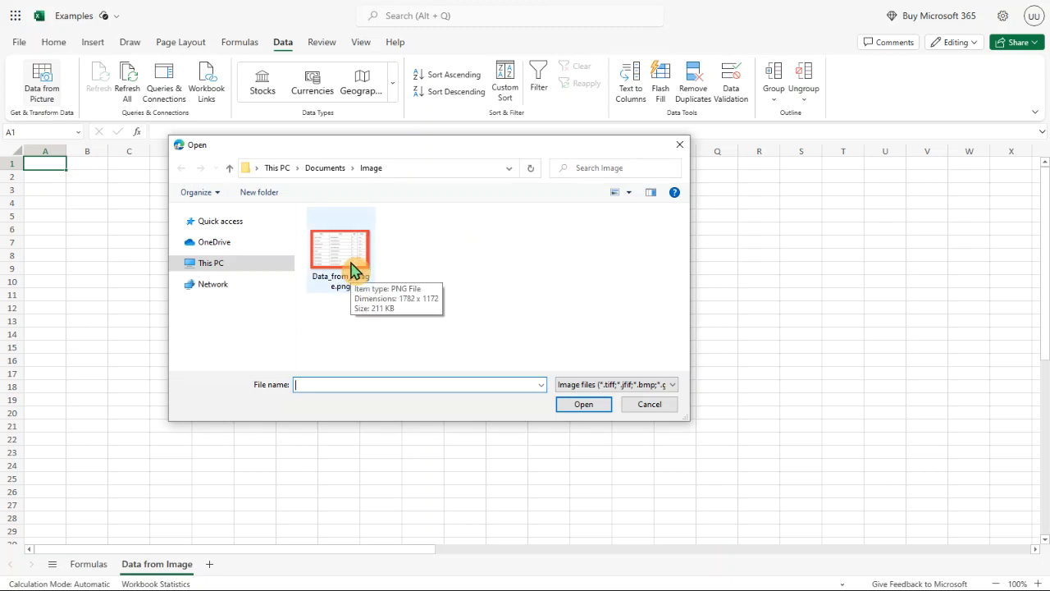
left_click(341, 247)
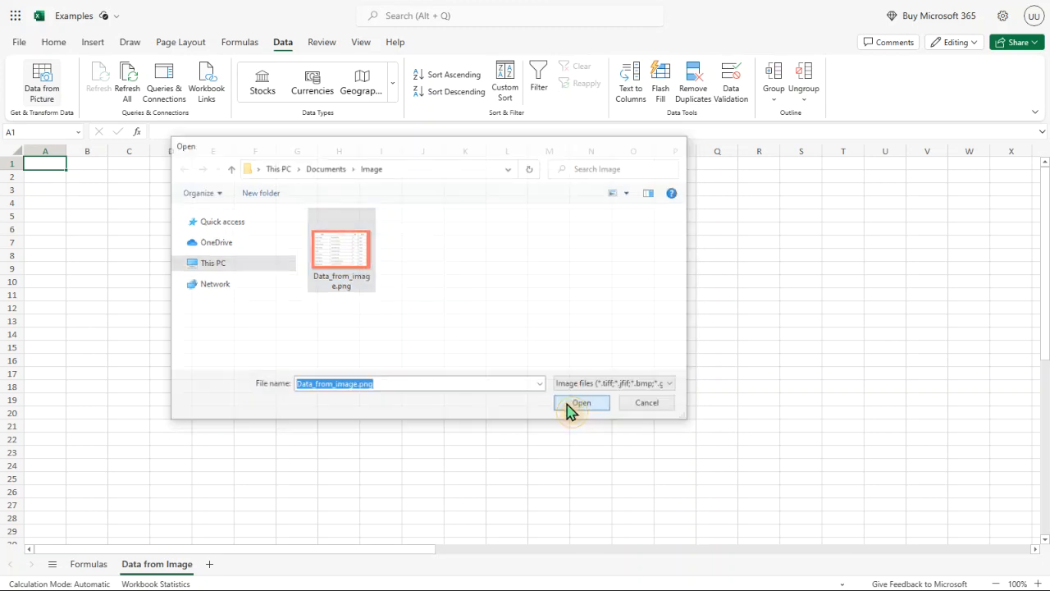
left_click(581, 402)
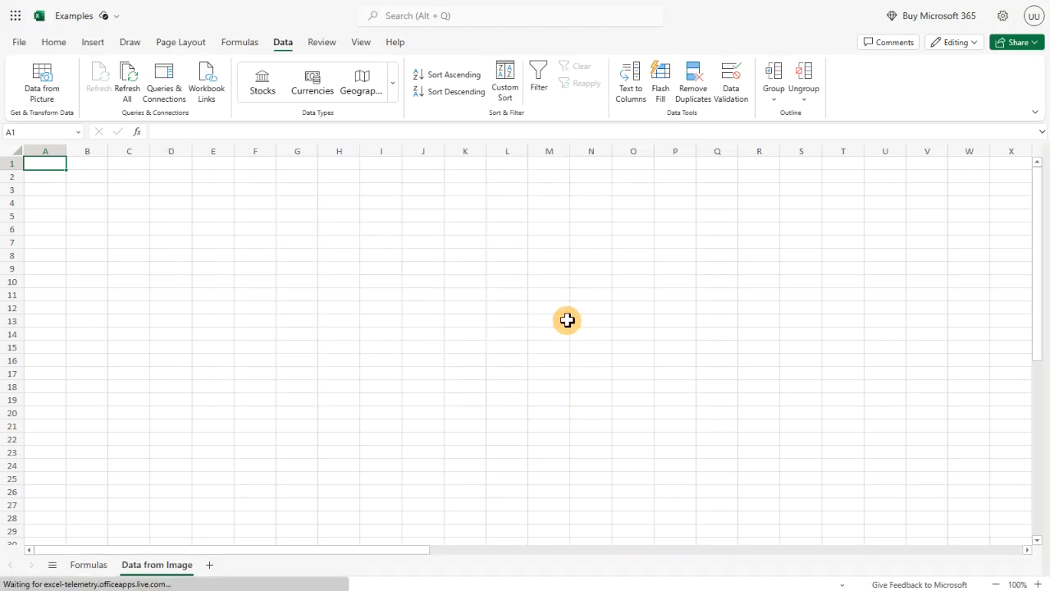
Show the Data from Picture pane with the image preview and extracted table
left_click(42, 83)
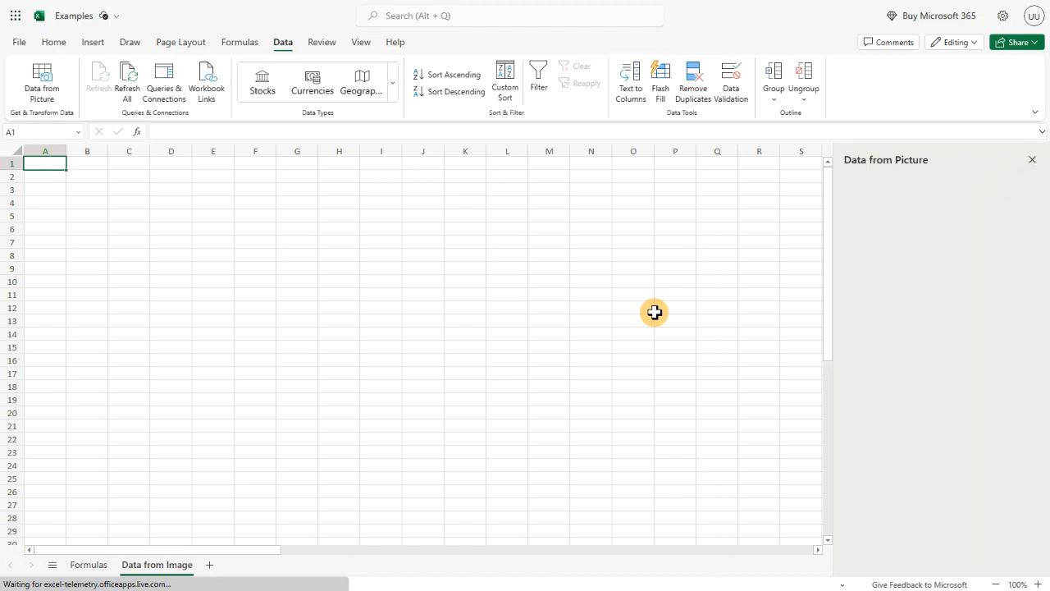
left_click(43, 82)
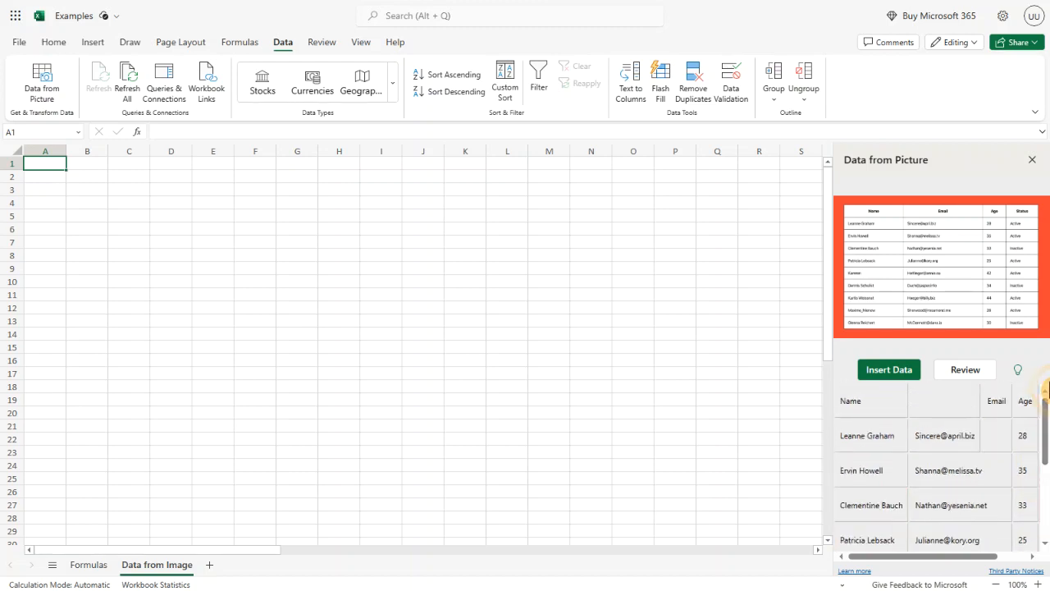
Accept the four flagged values, correcting Maxime_Nienow to Maxime Nienow along the way
left_click(965, 370)
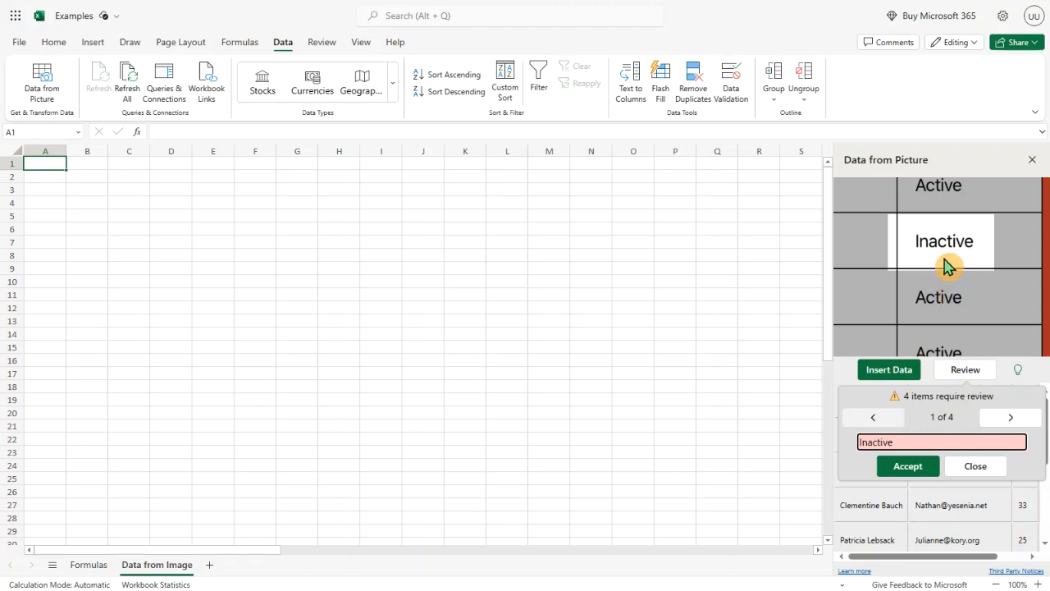
left_click(907, 466)
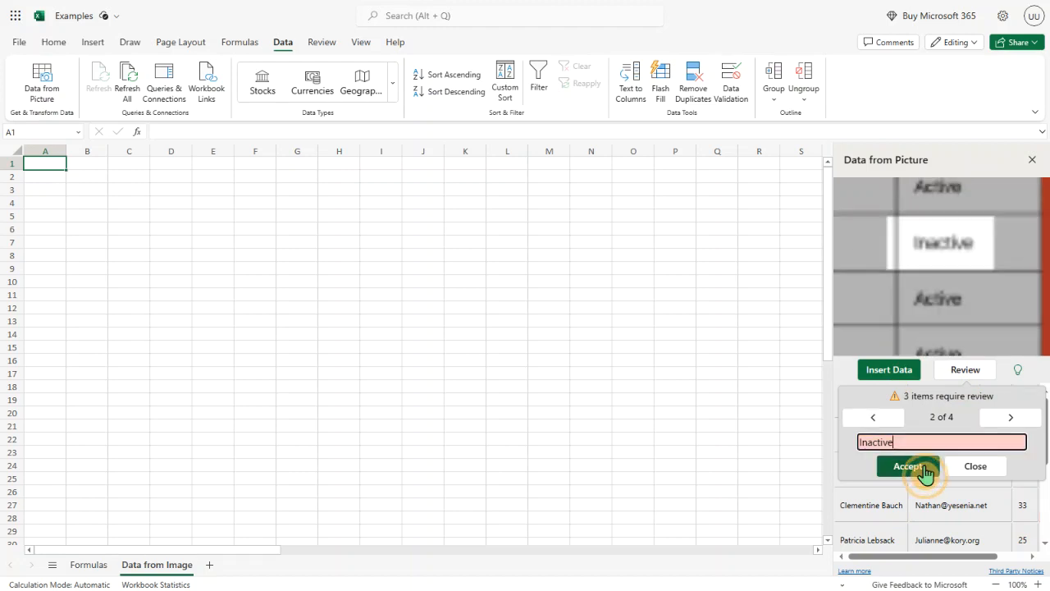
left_click(907, 466)
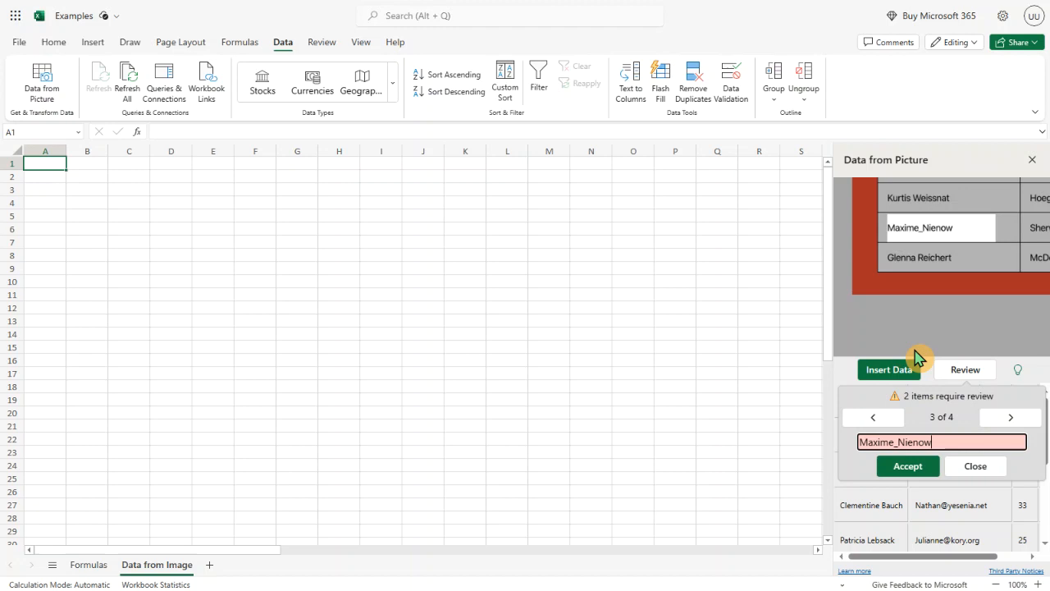
mouse_move(949, 228)
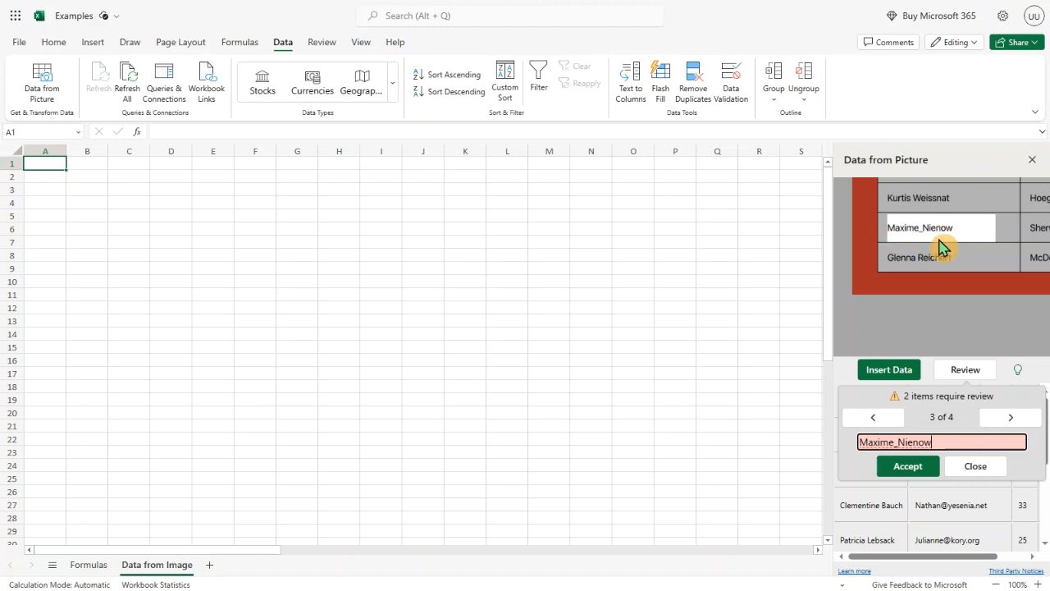
left_click(919, 441)
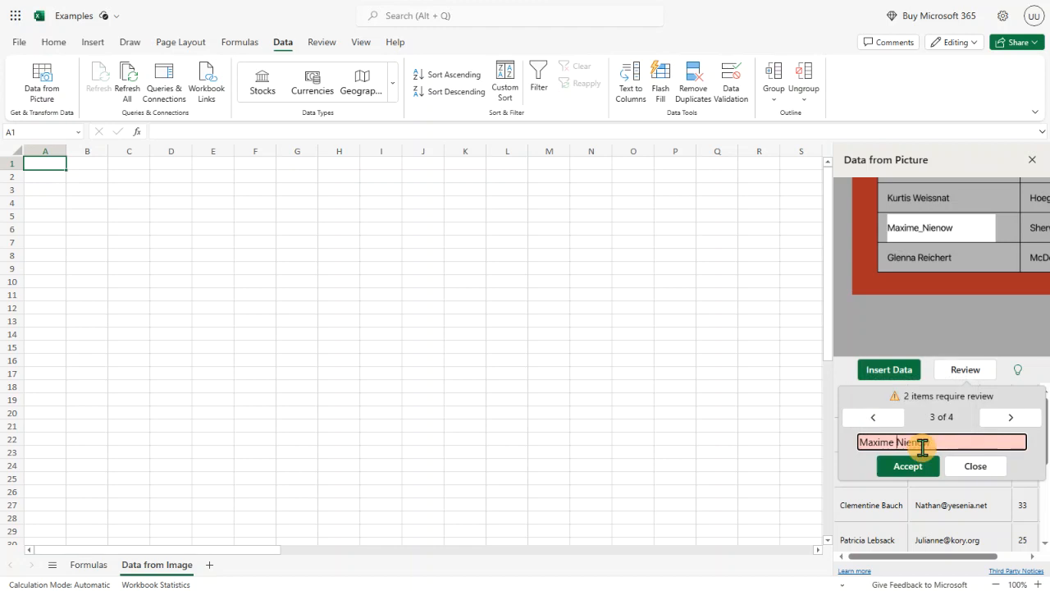
left_click(908, 466)
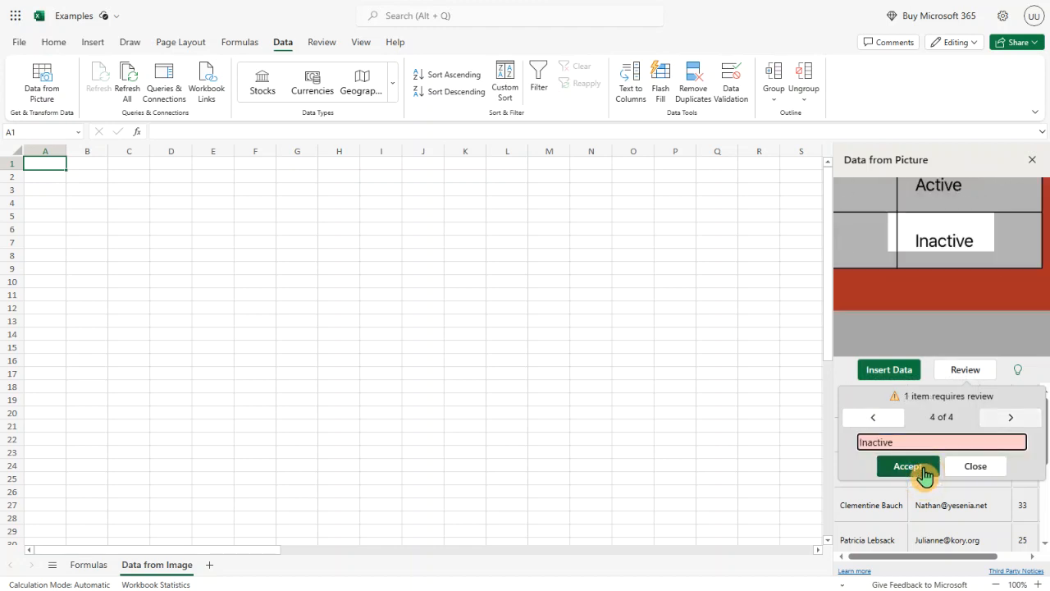
left_click(907, 466)
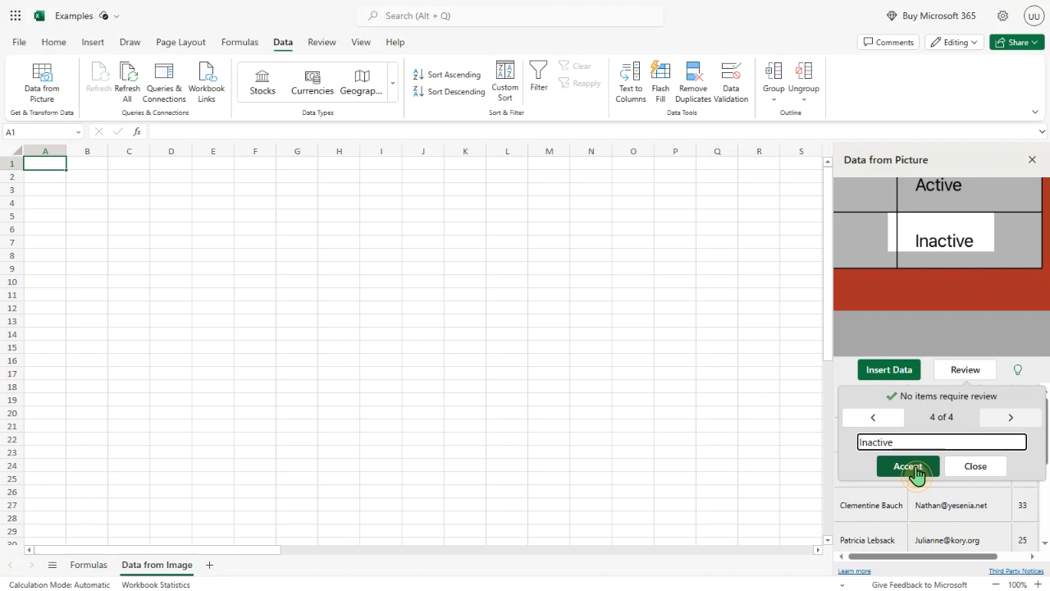
left_click(906, 466)
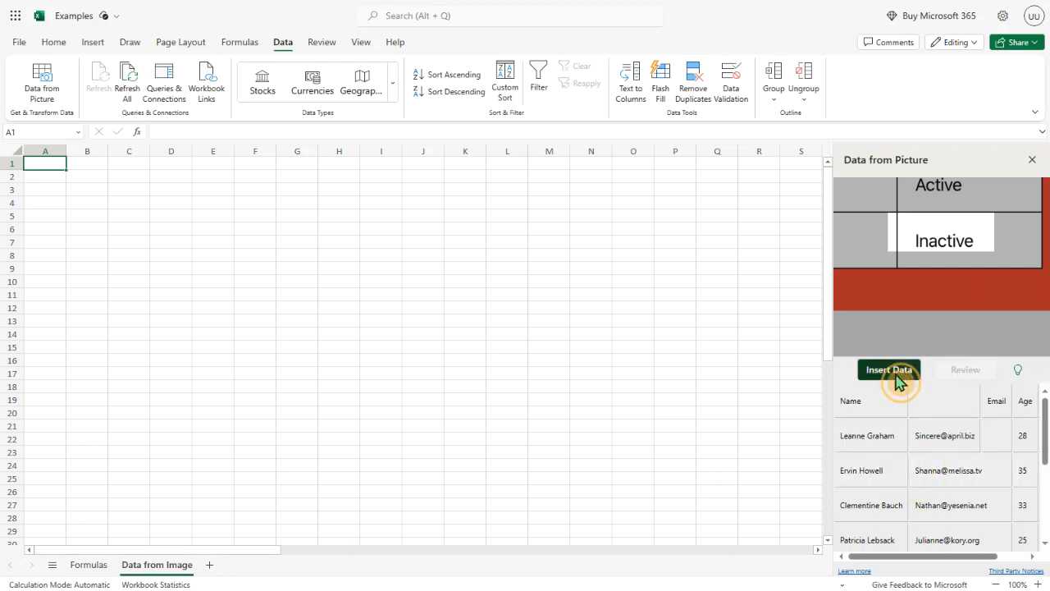
Insert the extracted data into the sheet despite the warning and close the pane
left_click(889, 369)
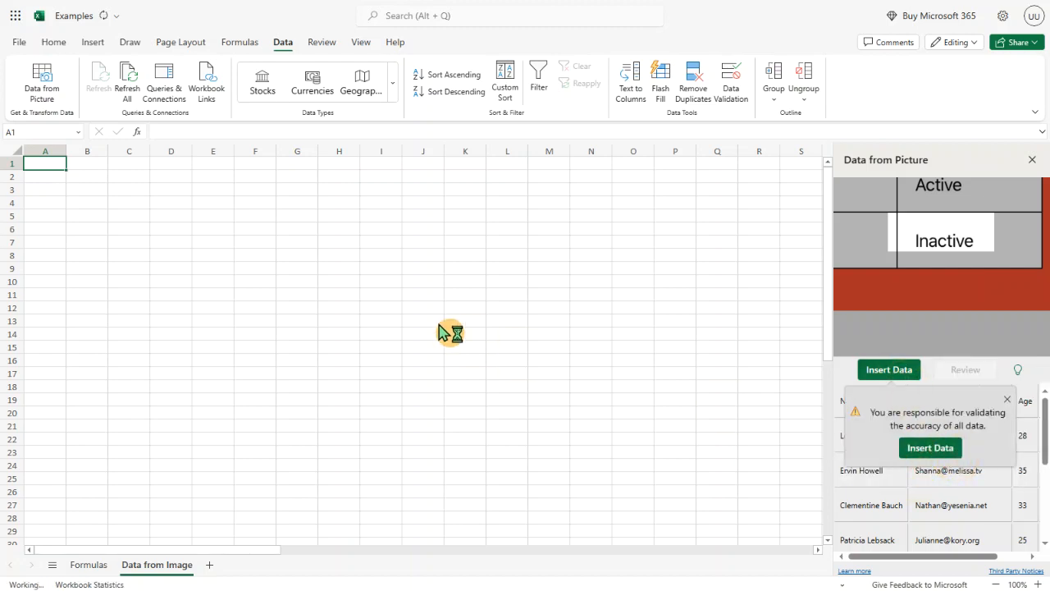
left_click(889, 369)
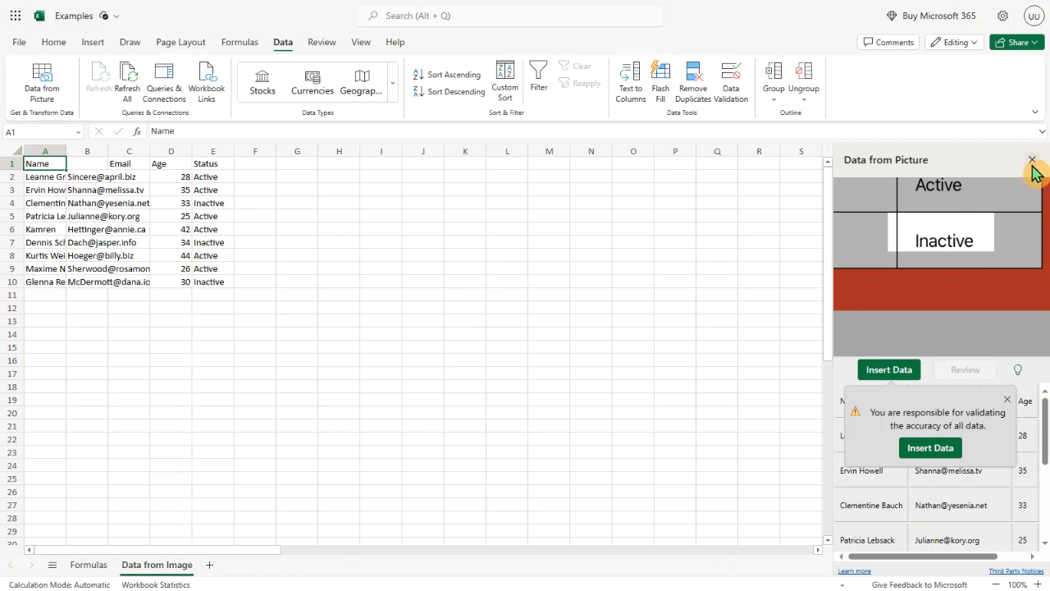
left_click(1032, 160)
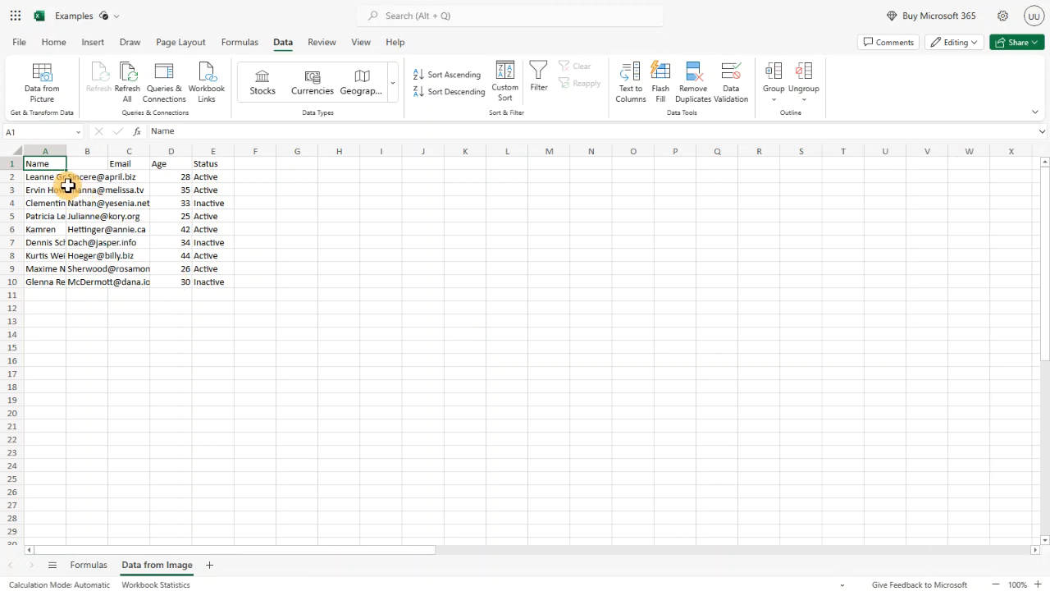
mouse_move(45, 144)
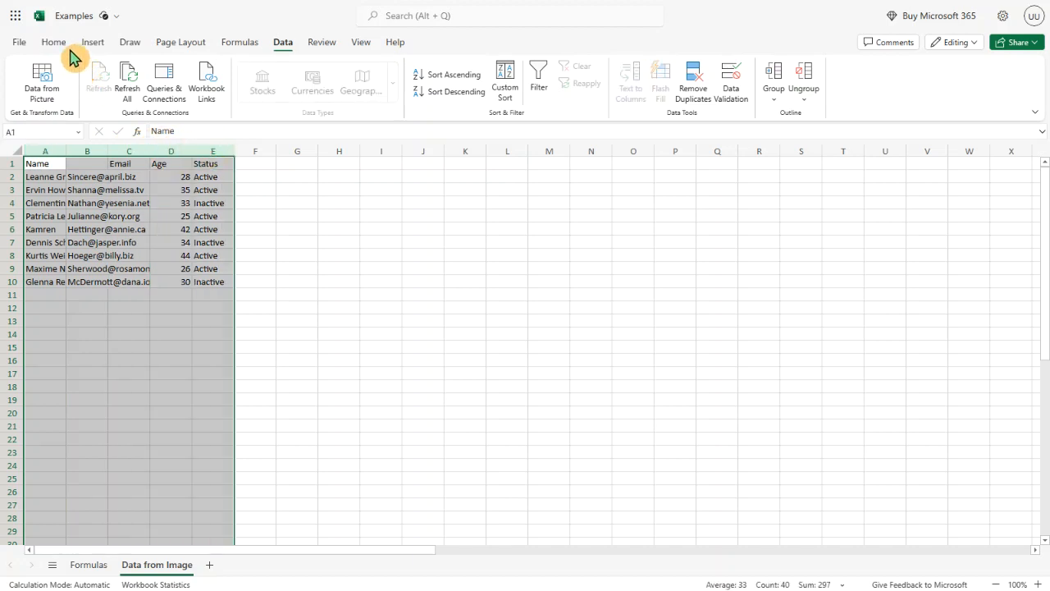
AutoFit the column widths of the inserted data to their contents
left_click(53, 43)
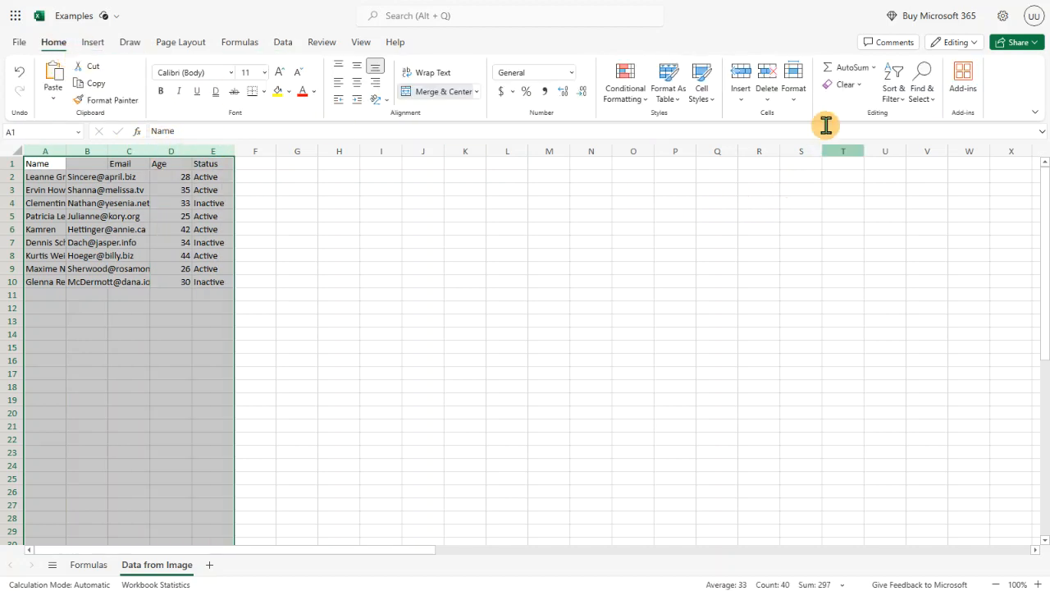
left_click(793, 89)
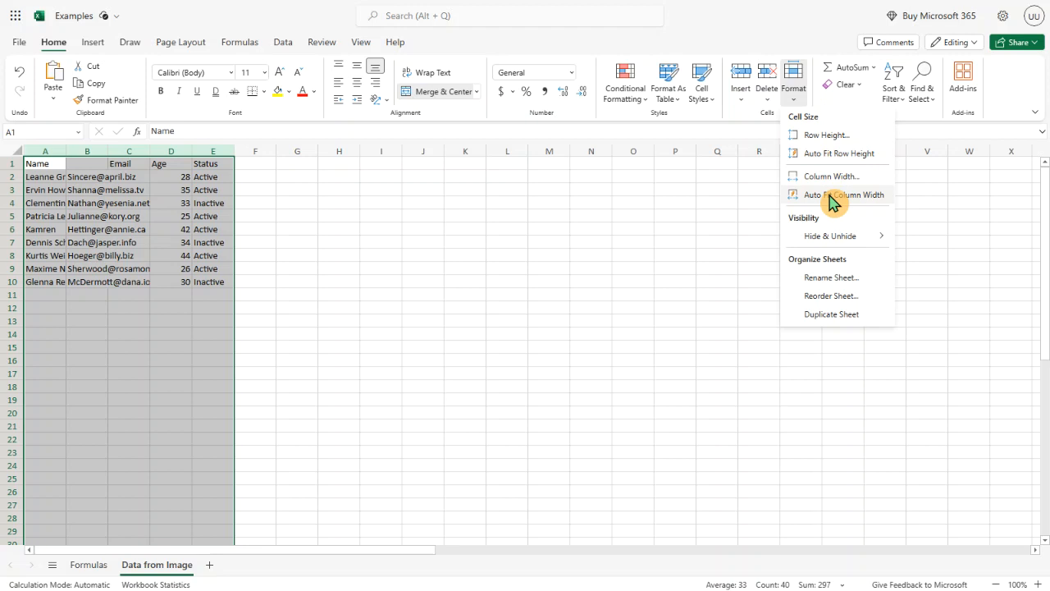
left_click(844, 194)
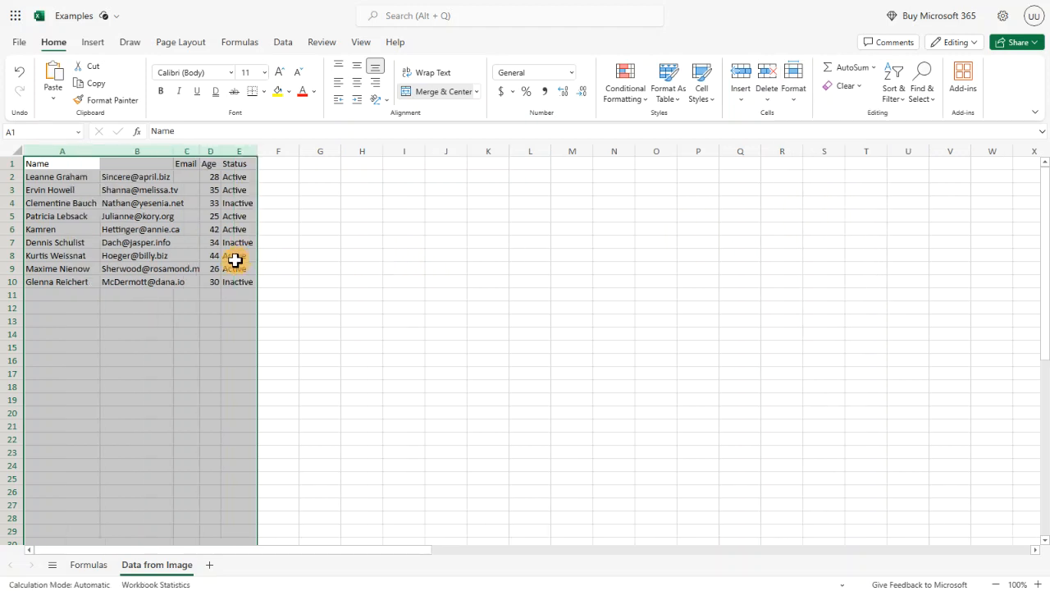
left_click(210, 243)
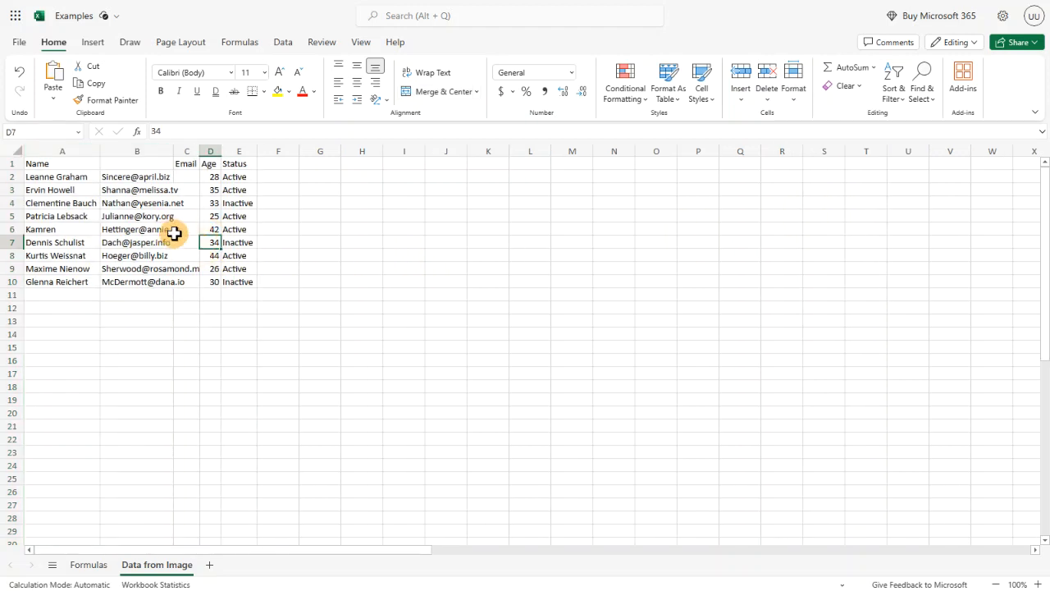
left_click(187, 178)
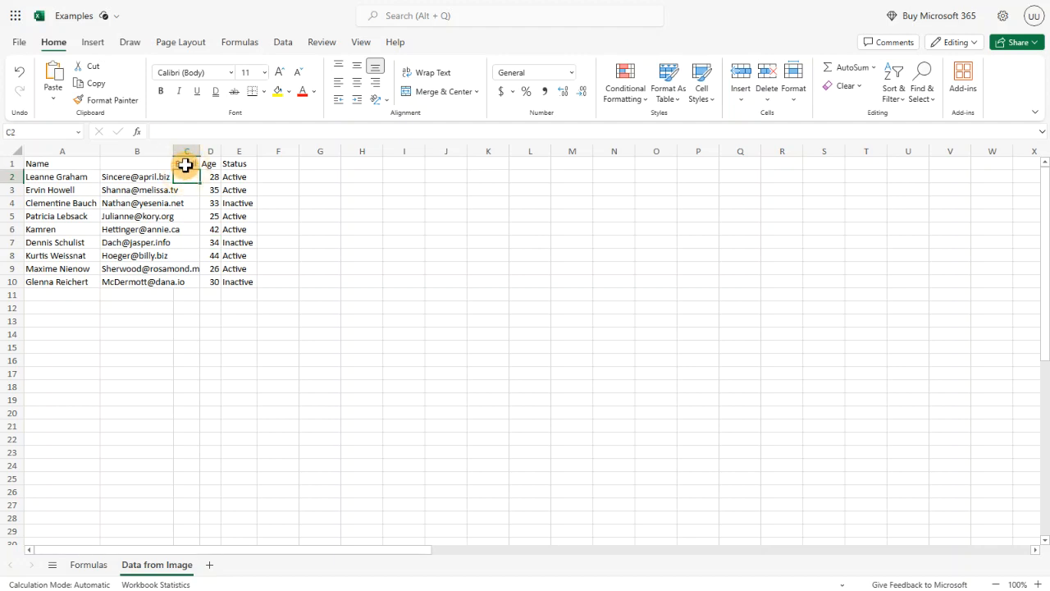
Move the Email header over the email addresses and select the now-empty column C
left_click(188, 164)
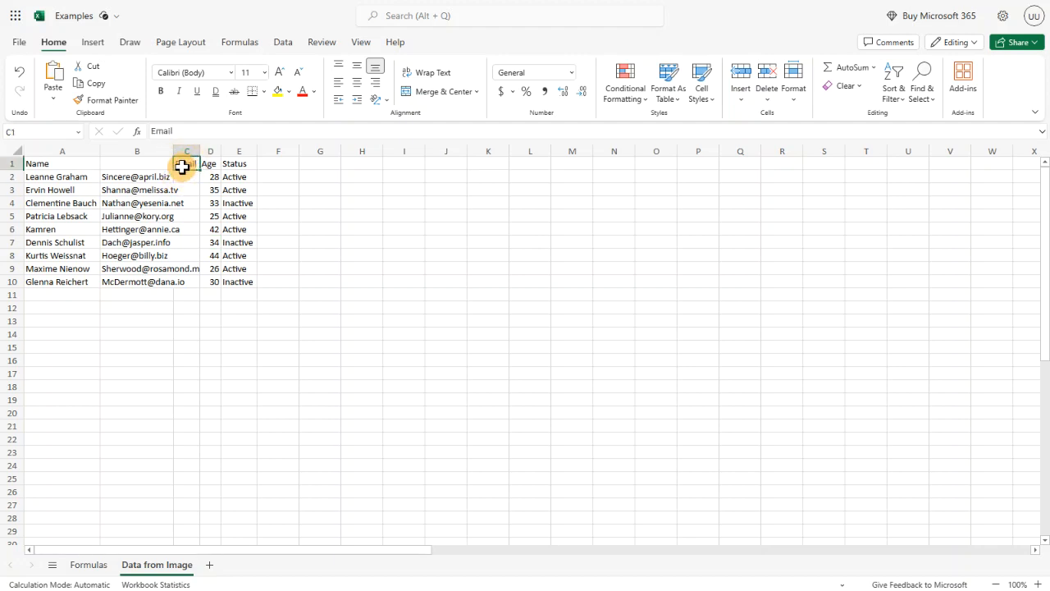
left_click(137, 164)
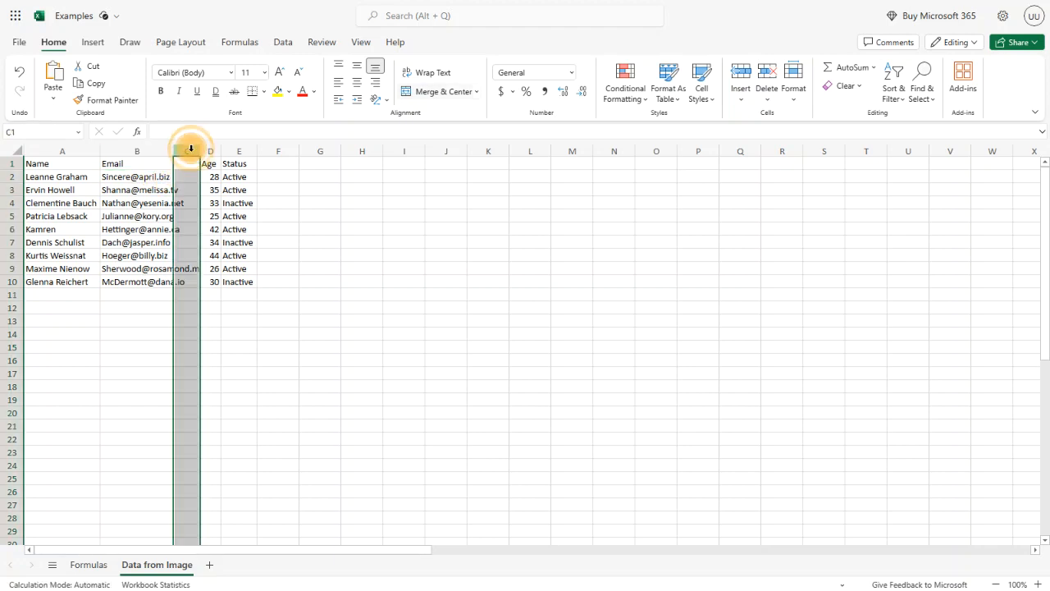
right_click(187, 151)
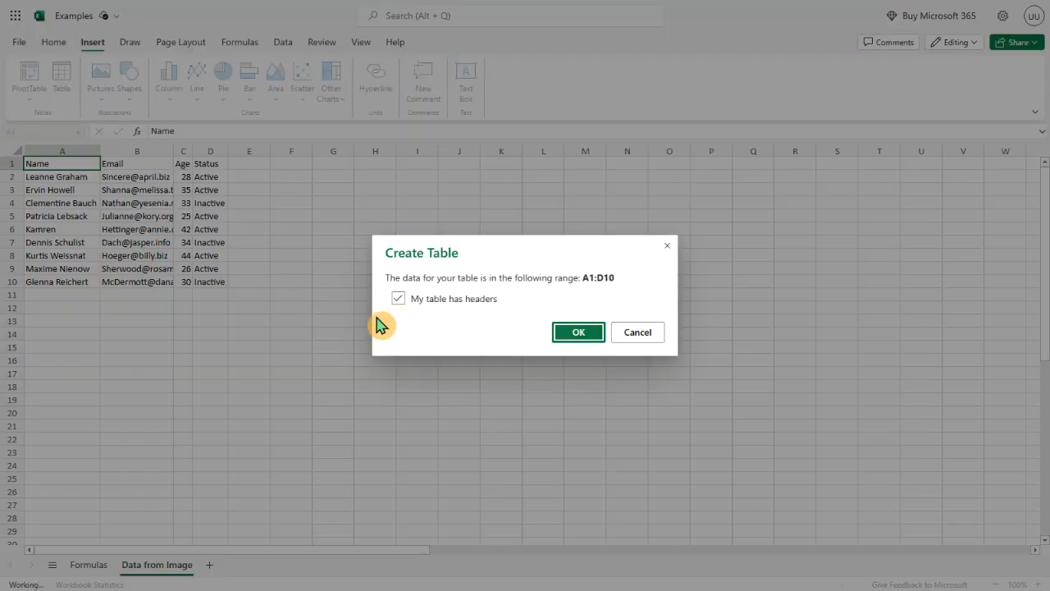
Create a table with headers over A1:D10 and select the Email column
left_click(577, 332)
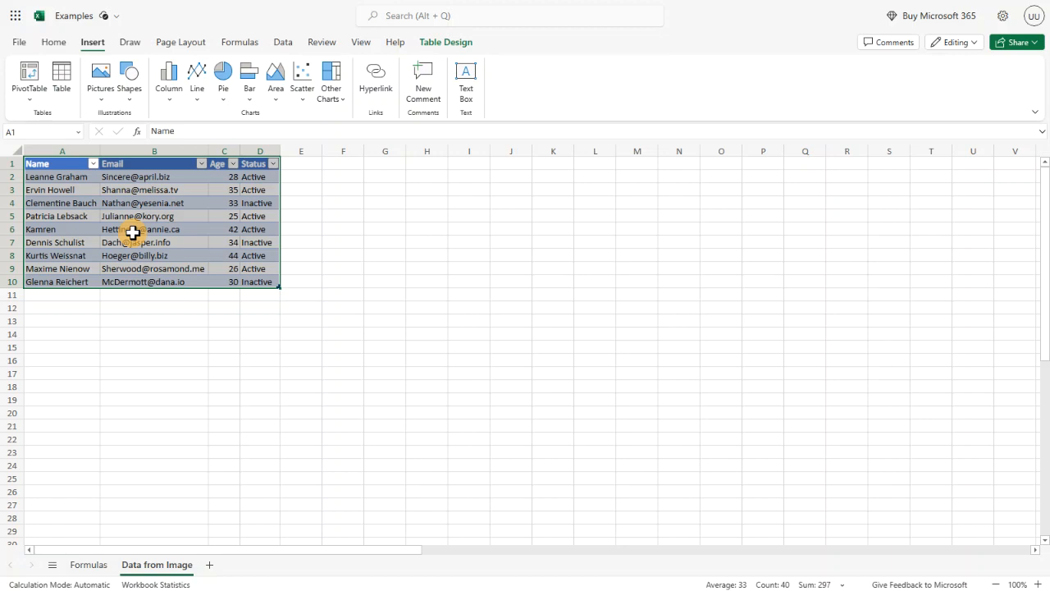
left_click(154, 230)
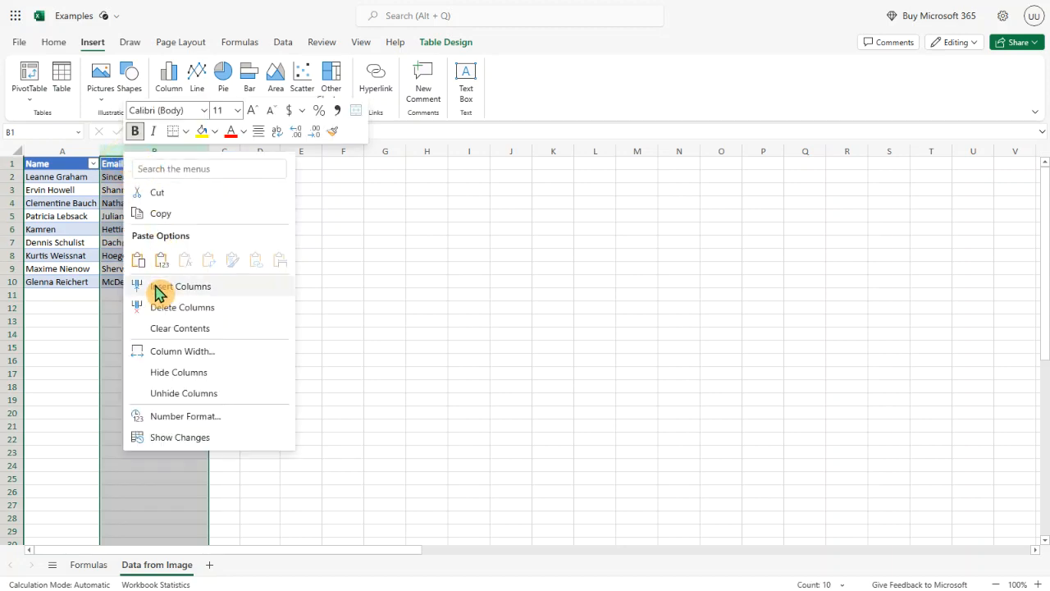
Insert a column before Email, enter 'Lea' and fill first names with the suggested formula
left_click(180, 285)
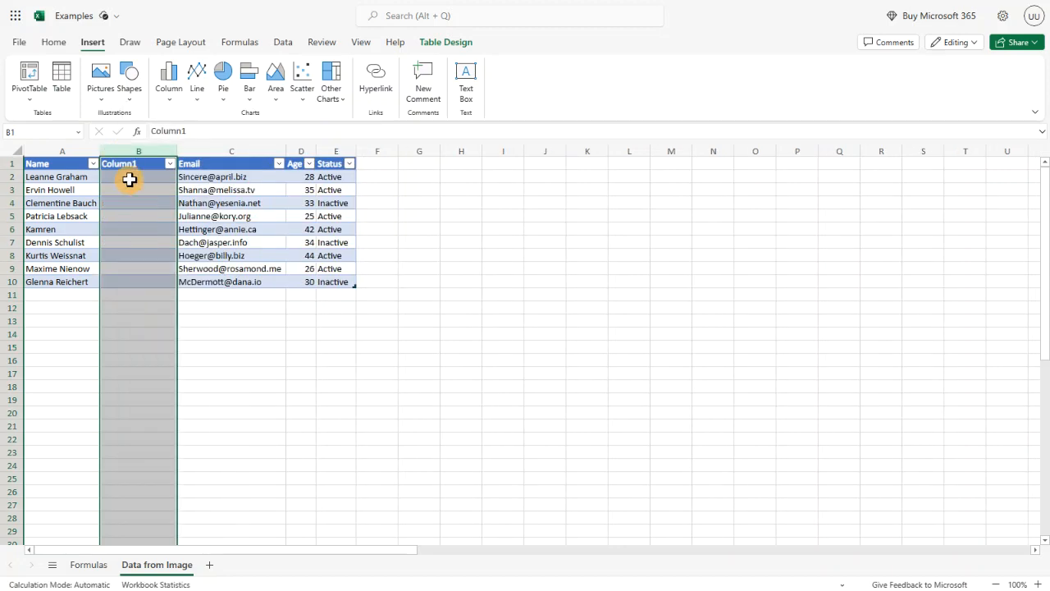
left_click(138, 177)
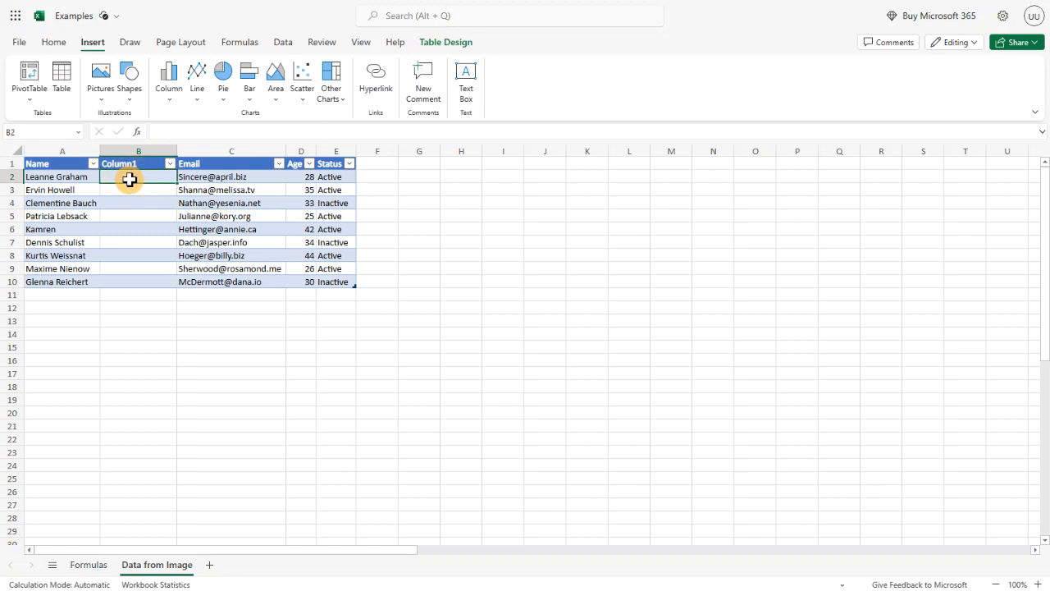
type("Leanne")
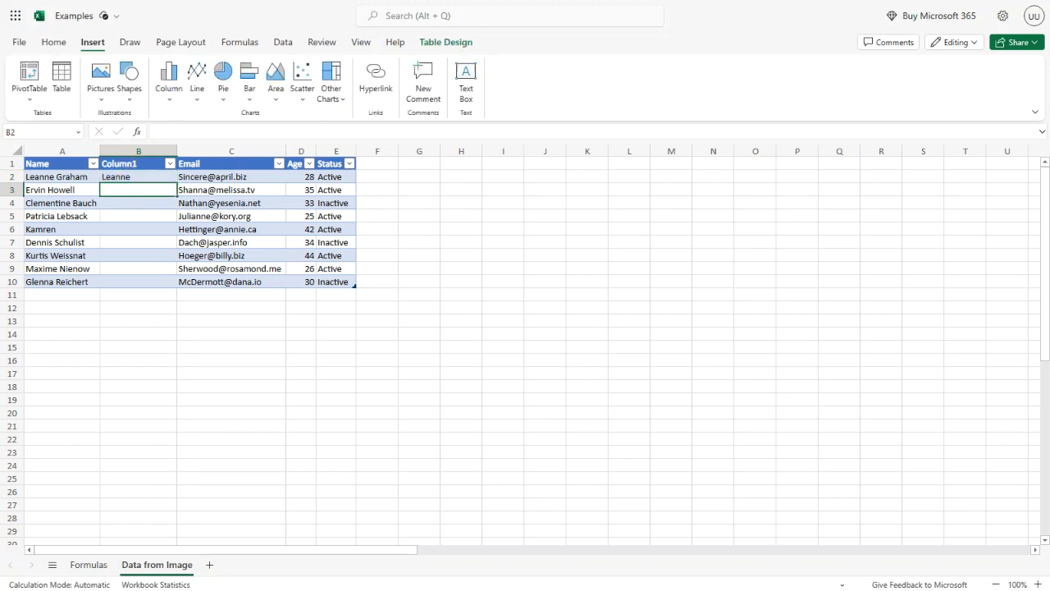
left_click(138, 230)
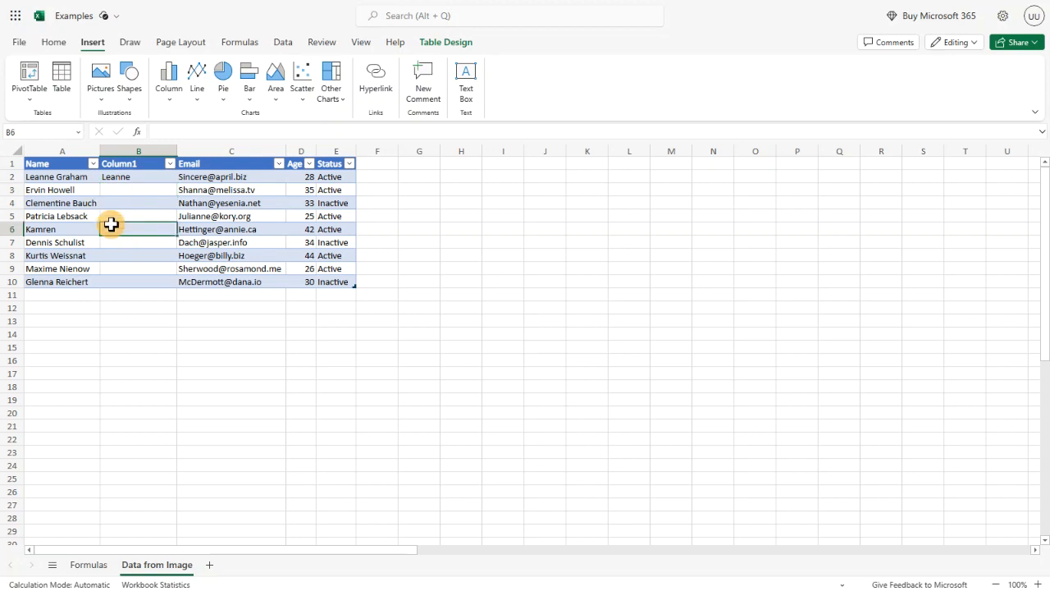
mouse_move(115, 184)
type("Kamren")
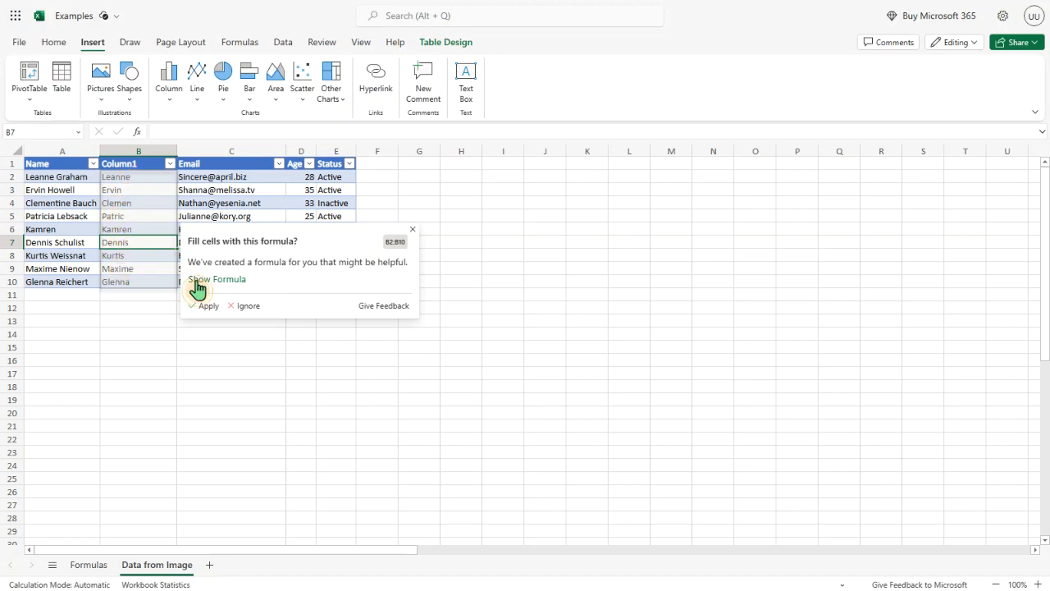
left_click(217, 279)
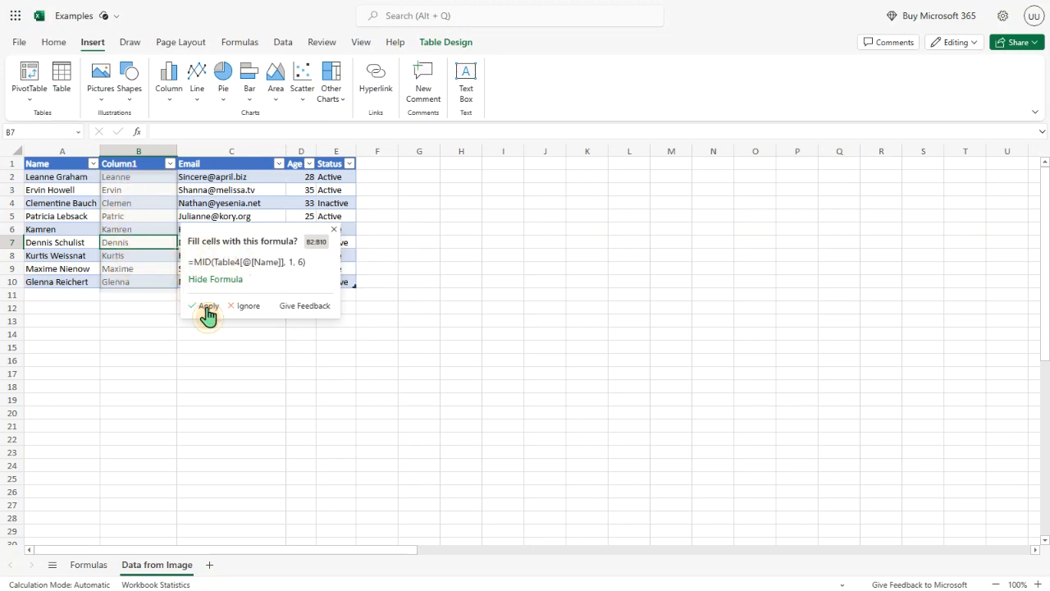
left_click(207, 307)
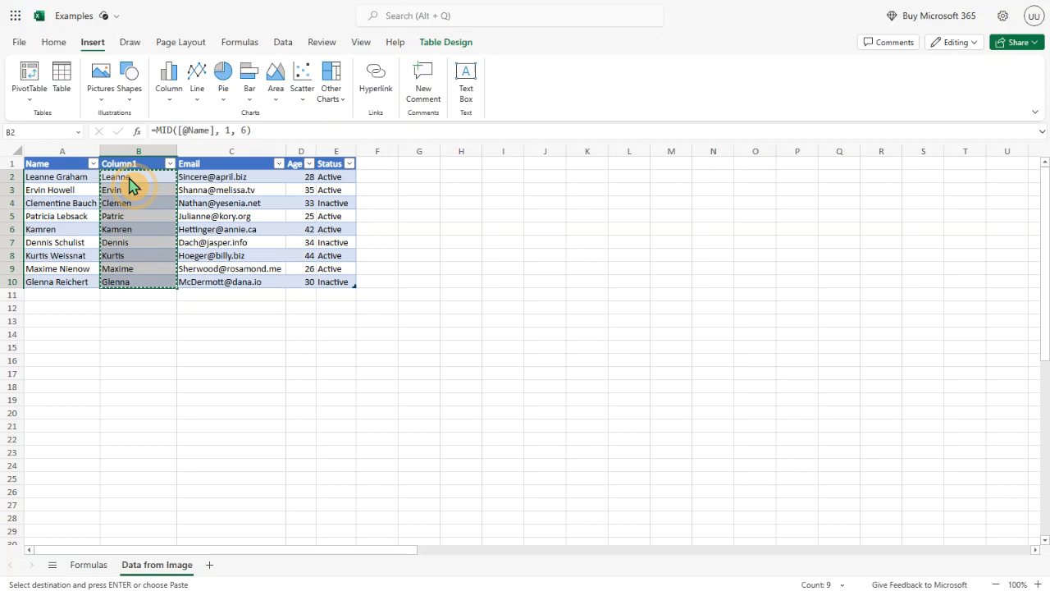
Paste first names as values, delete the full-name column and retitle the header 'Name'
right_click(114, 181)
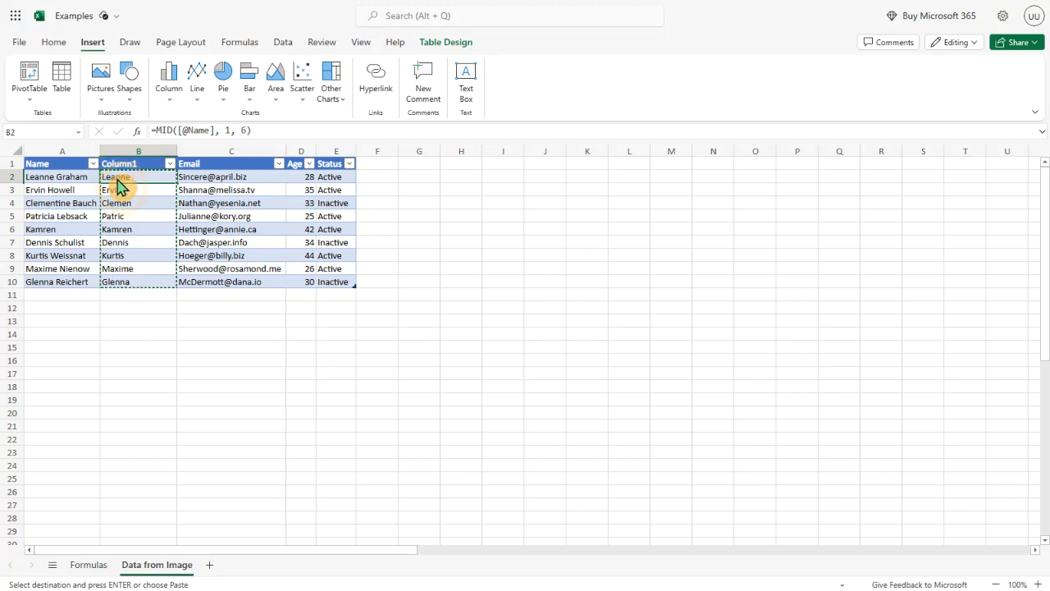
right_click(115, 181)
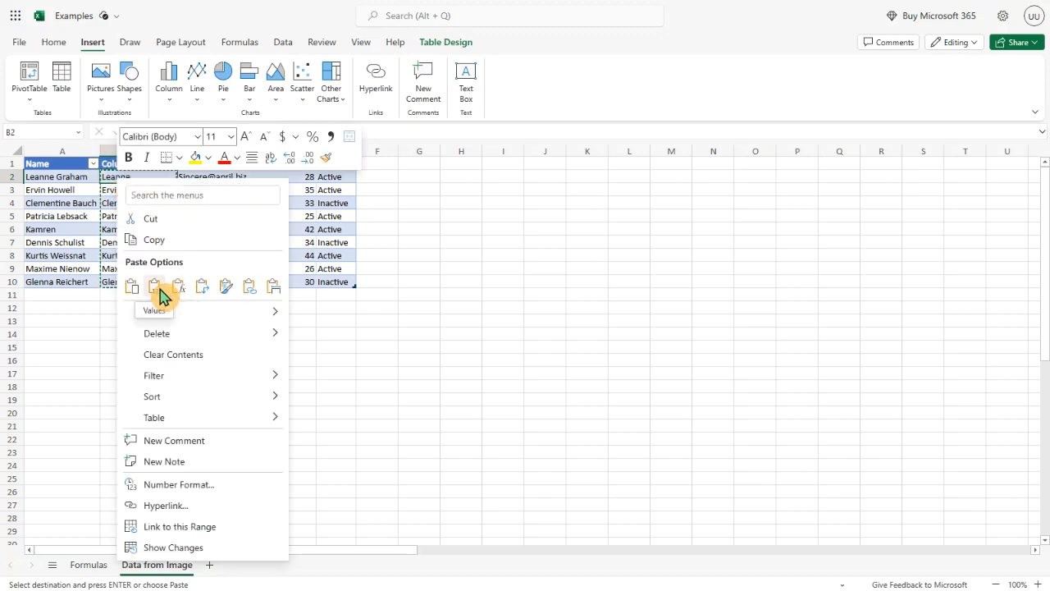
left_click(131, 286)
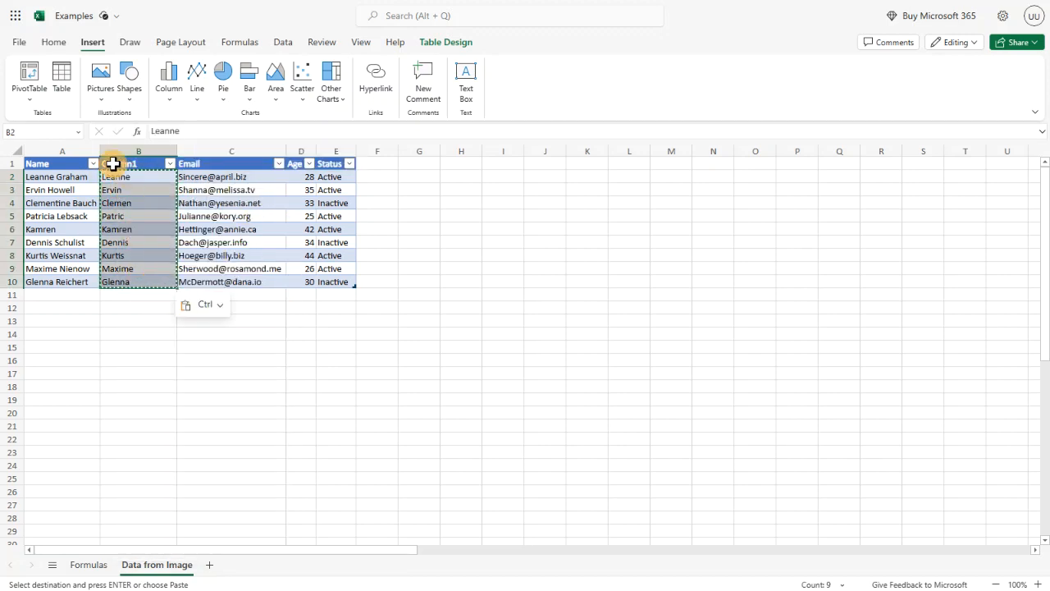
right_click(62, 151)
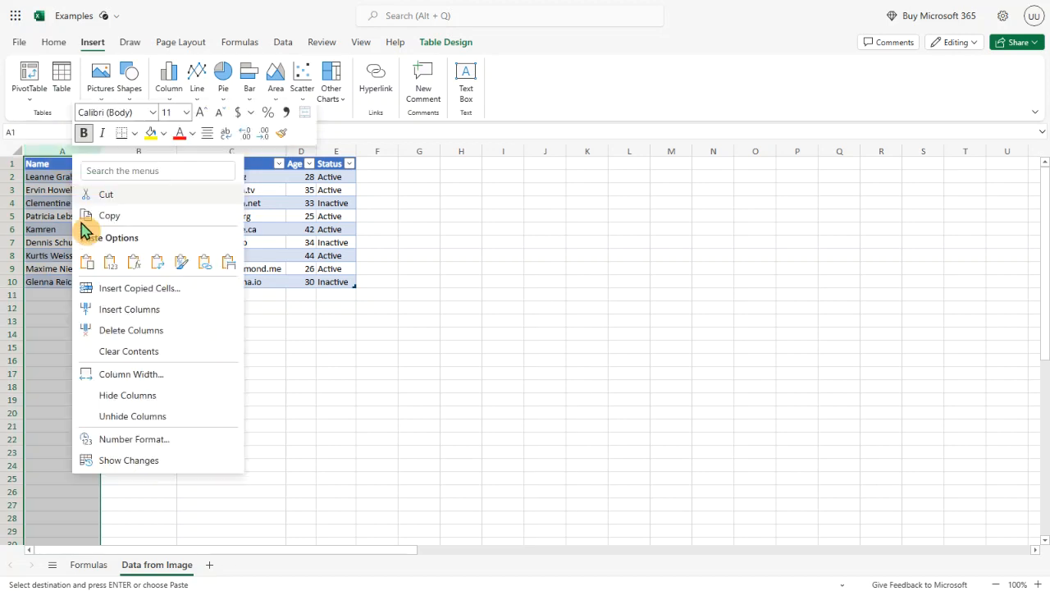
left_click(128, 309)
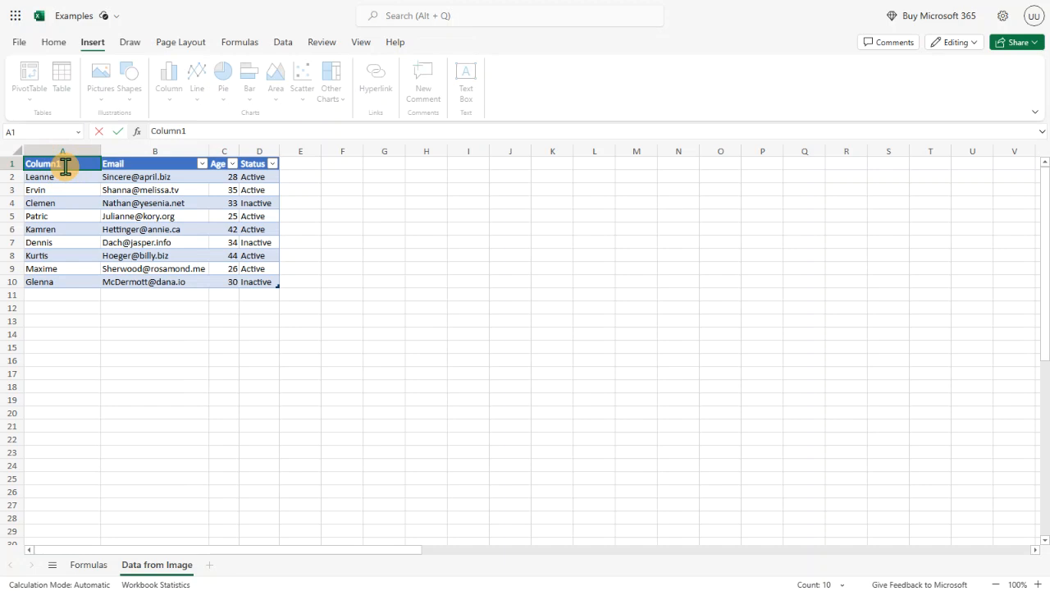
type("Name")
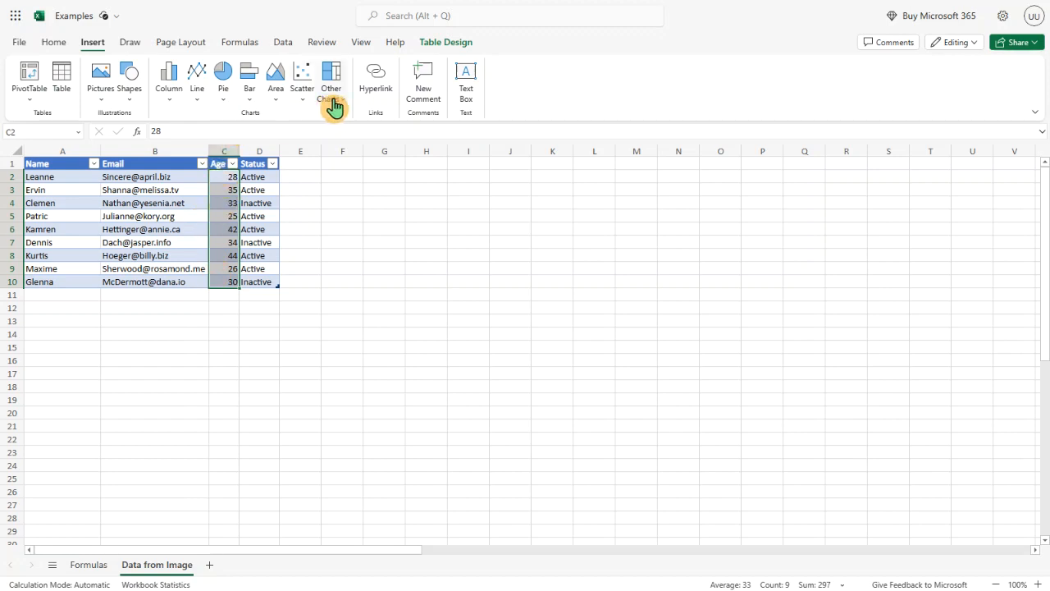
Insert a Box and Whisker chart of the ages and move it up beside the table
left_click(331, 79)
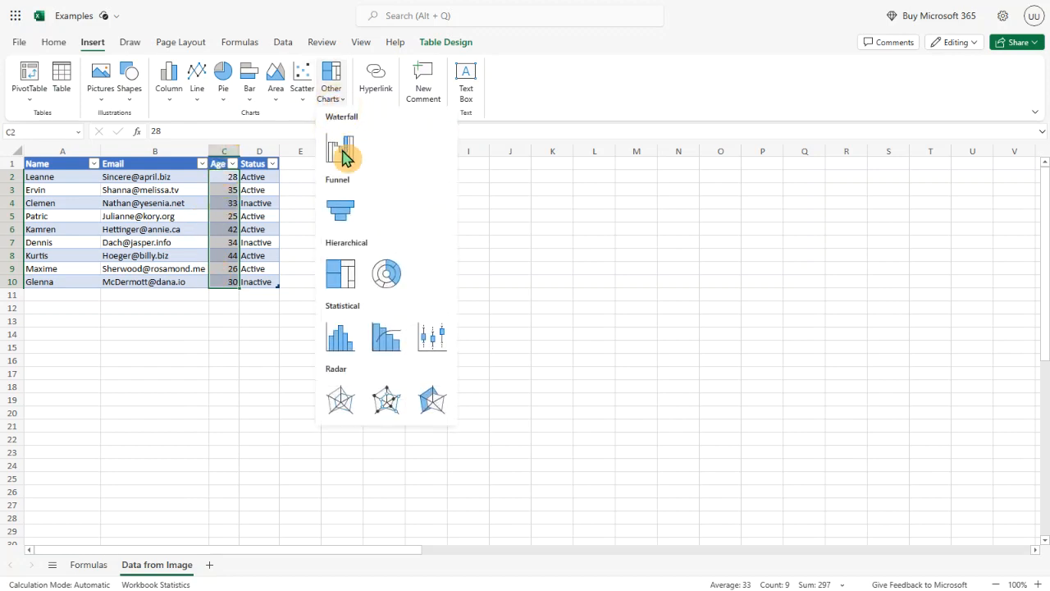
left_click(418, 304)
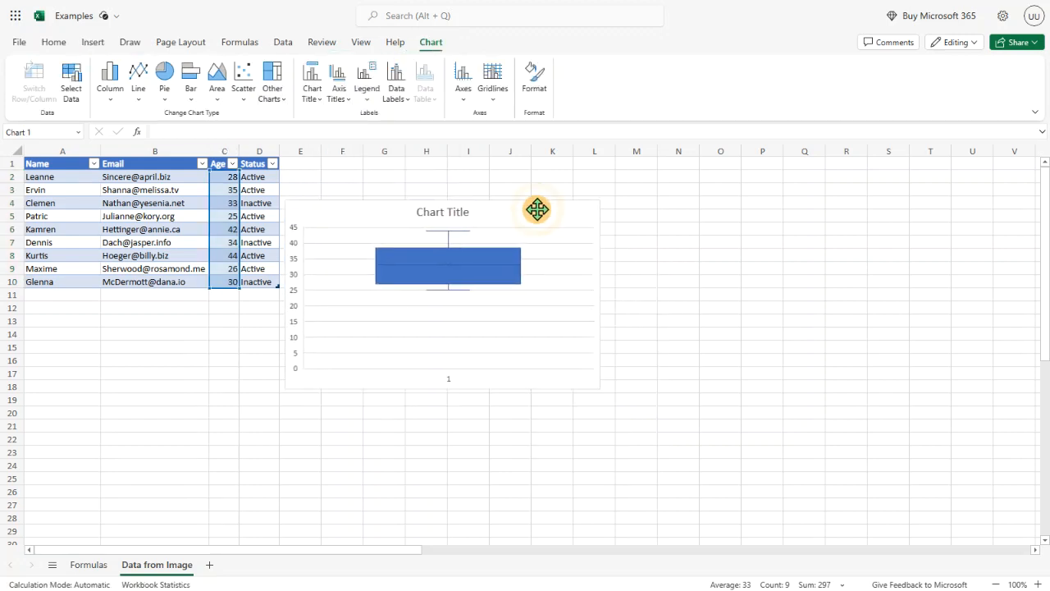
left_click_drag(539, 210, 561, 195)
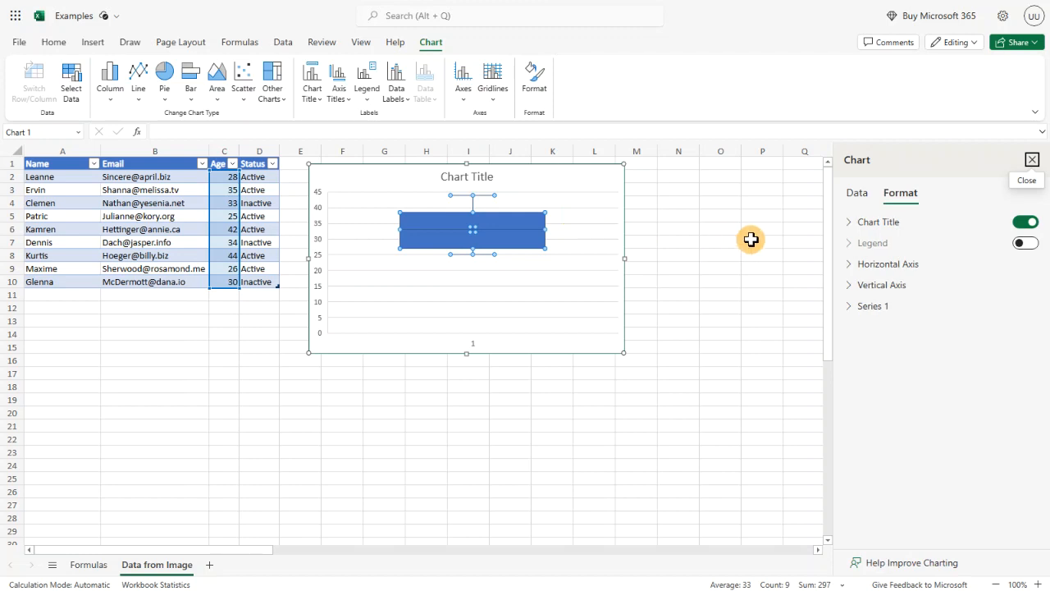
Turn on Data Labels for Series 1 in the Chart Format pane
left_click(873, 305)
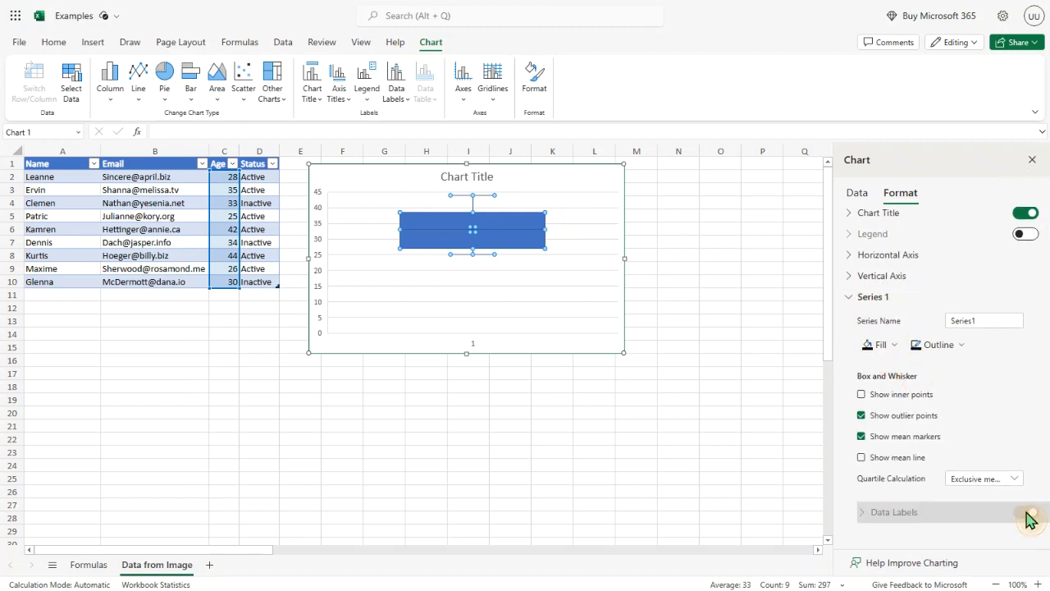
left_click(1025, 512)
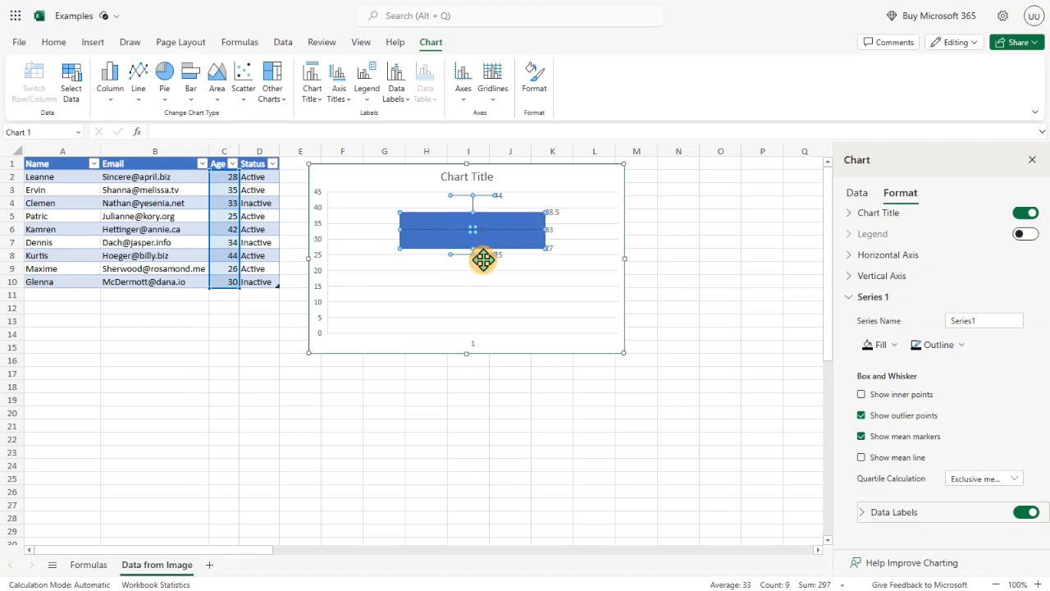
mouse_move(493, 200)
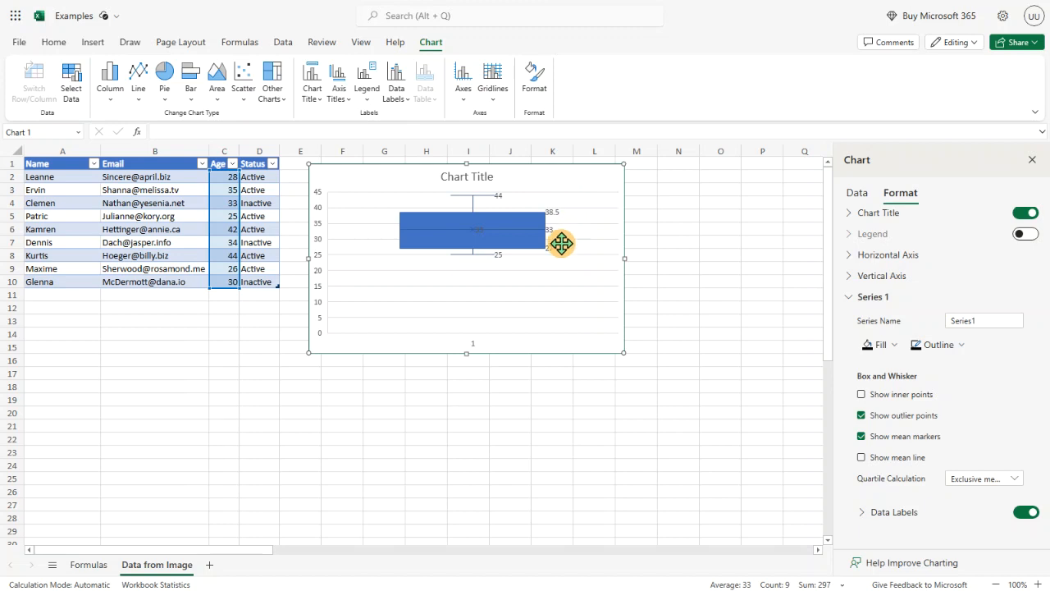
mouse_move(585, 233)
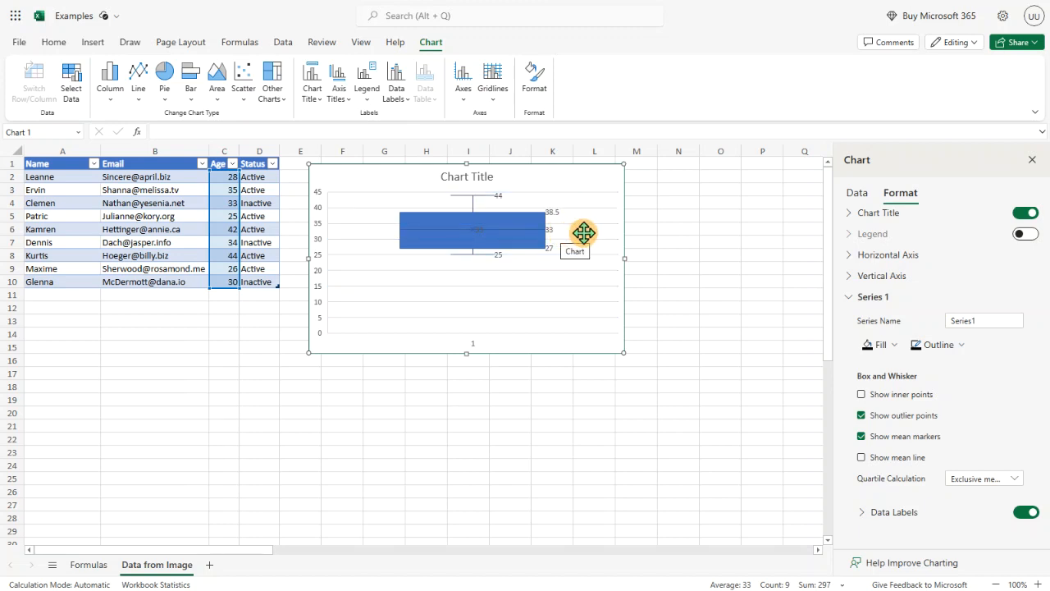